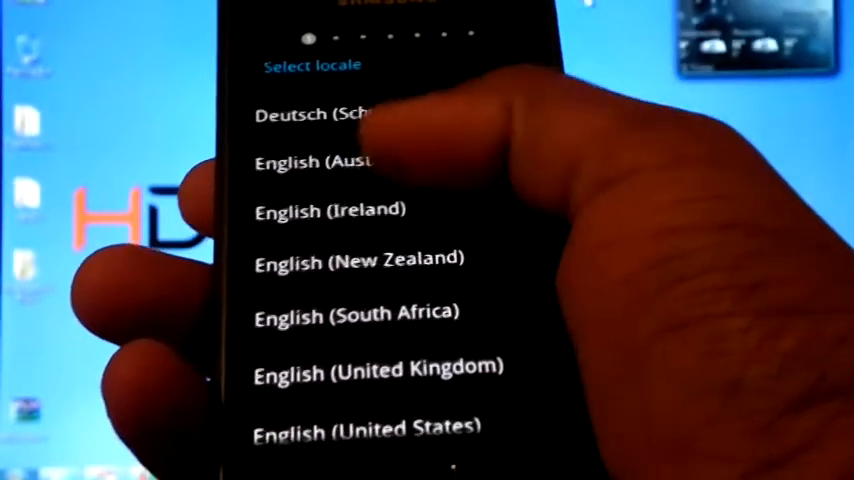
scroll("down", 3)
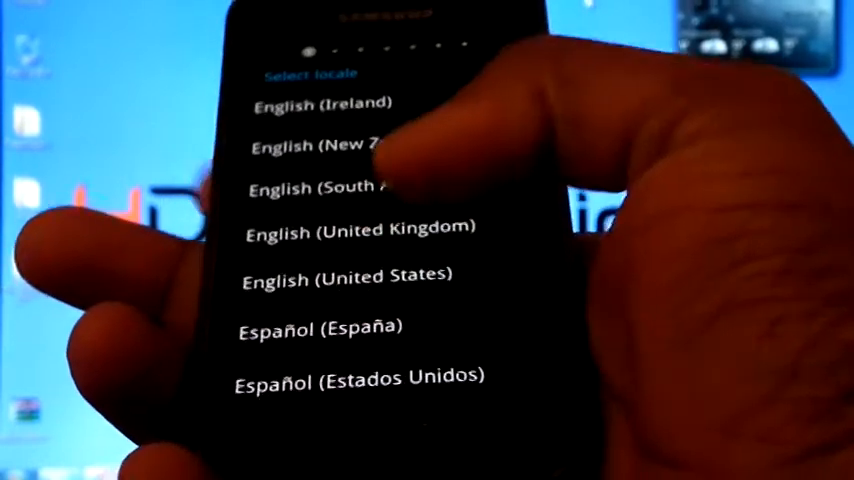